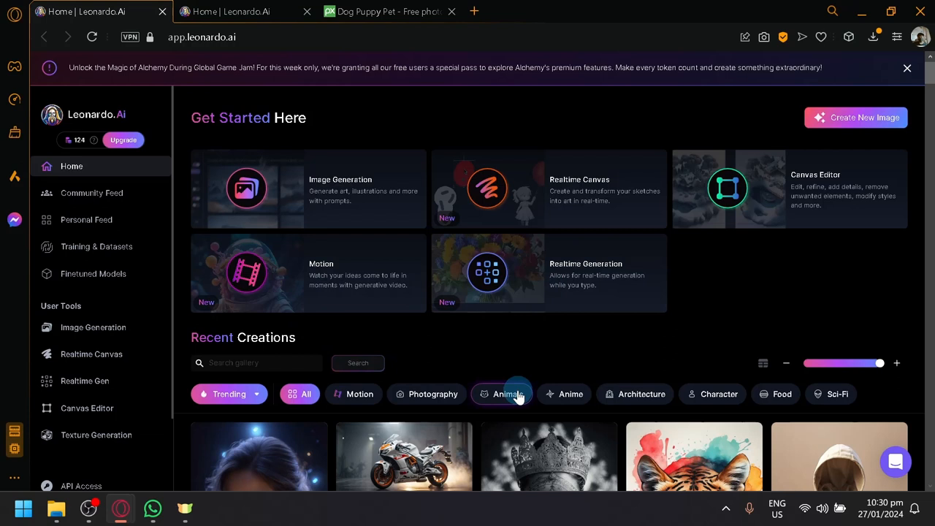
mouse_move(447, 330)
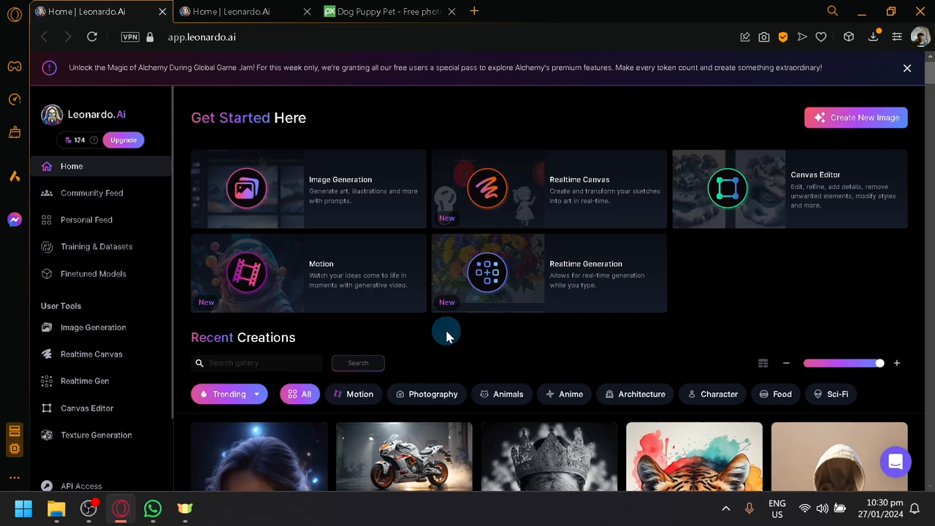
Scroll through the AI Image Generation settings panel showing the 768×512 samurai generation
scroll(down, 3)
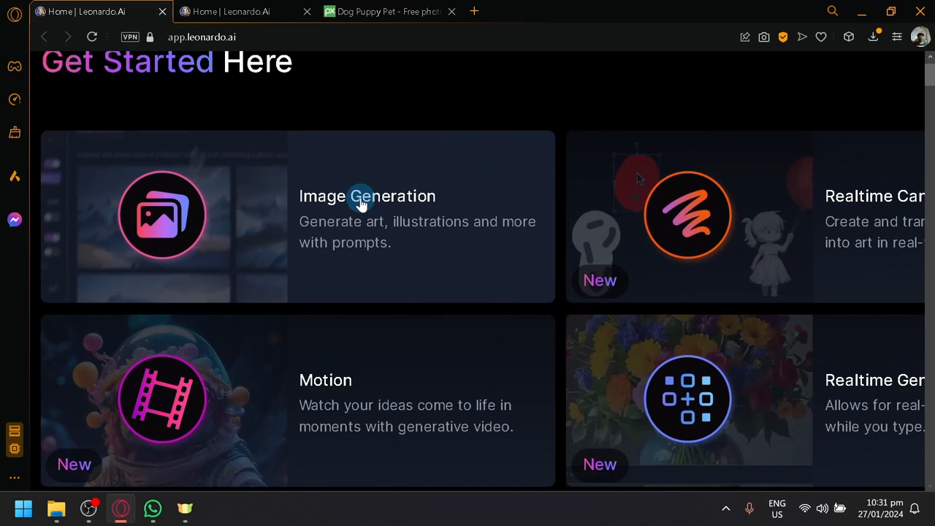
scroll(right, 3)
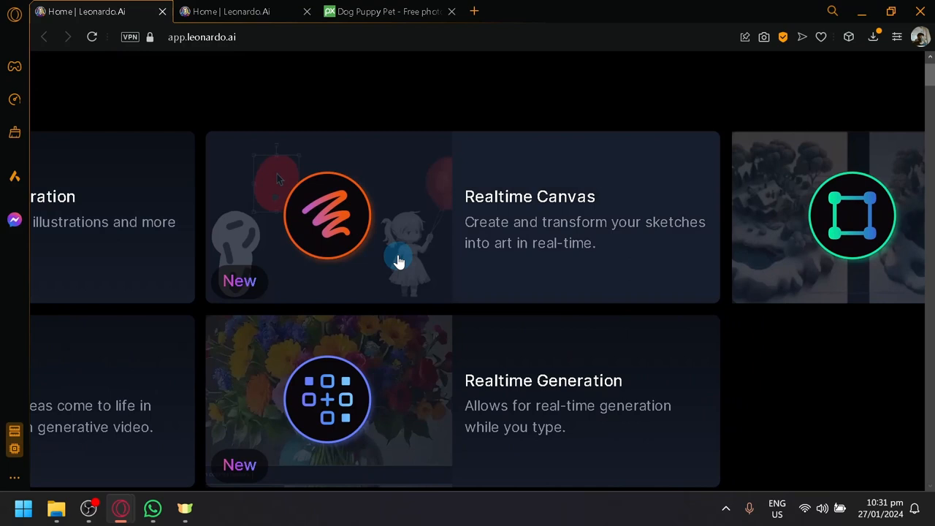
mouse_move(586, 260)
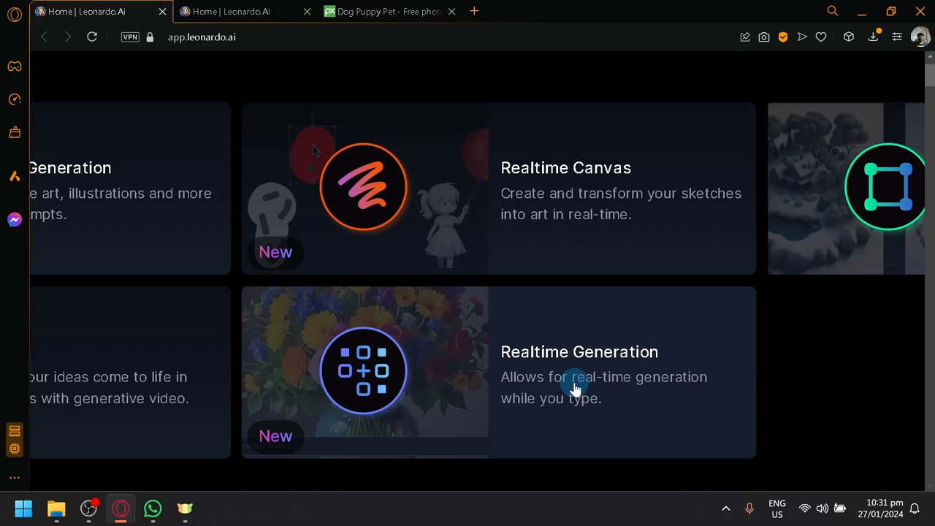
mouse_move(616, 431)
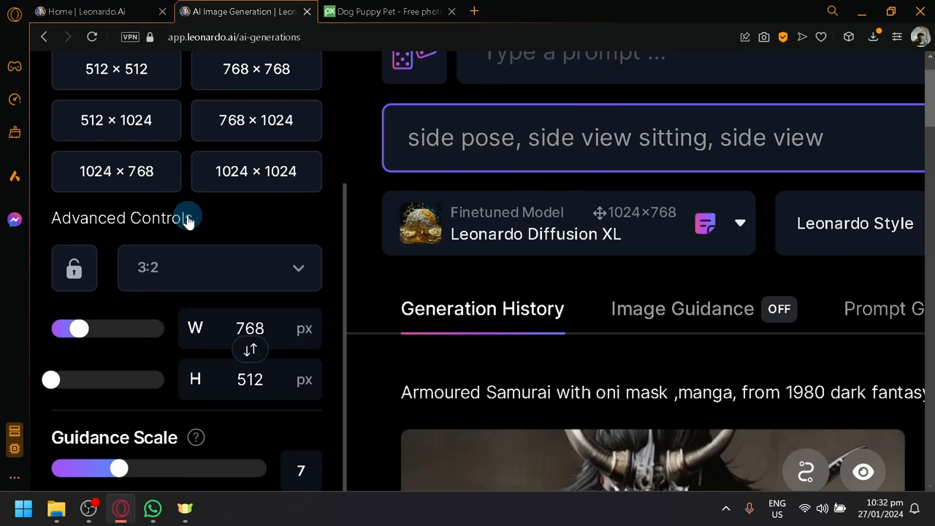
scroll(down, 3)
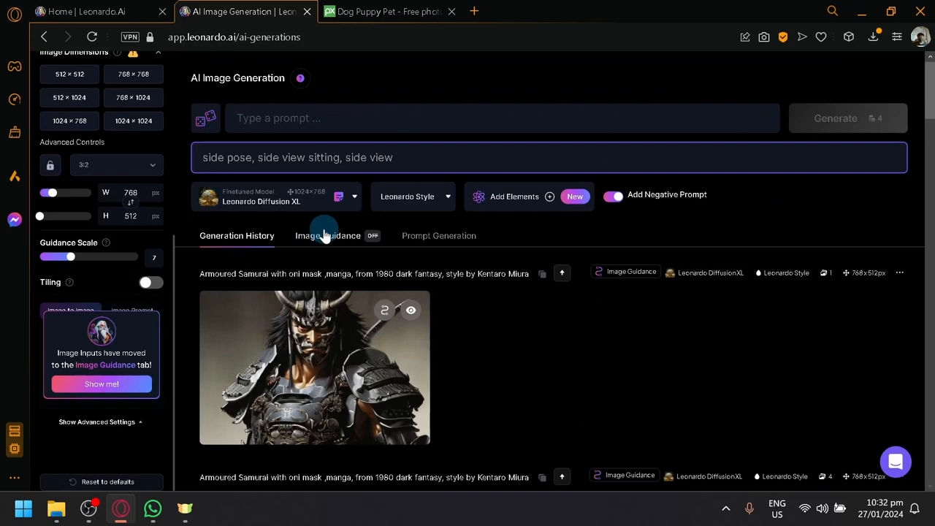
Delete the leftover guidance image in Image Guidance and return to Generation History
click(327, 235)
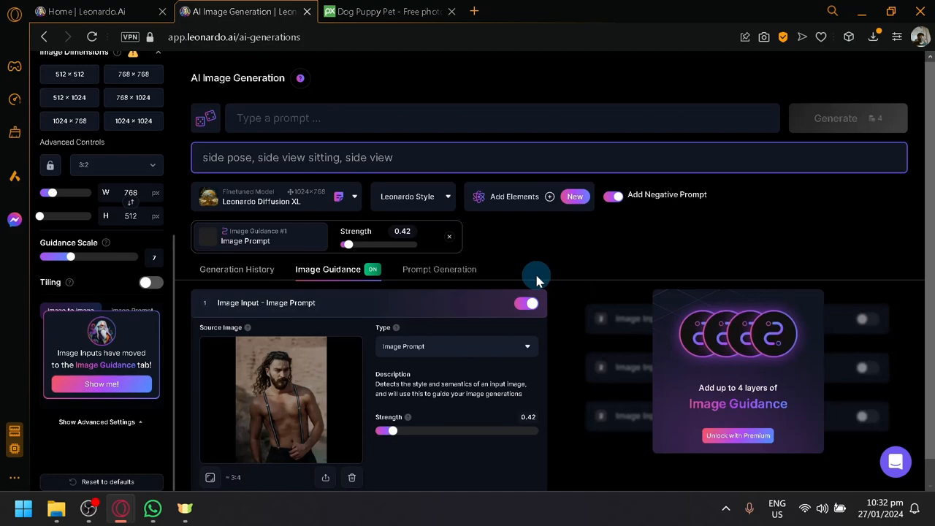
click(527, 302)
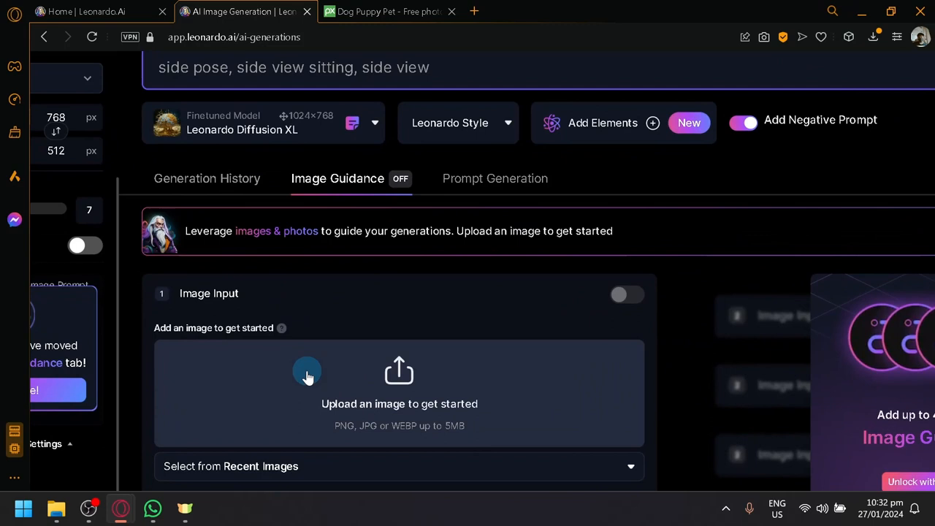
scroll(down, 3)
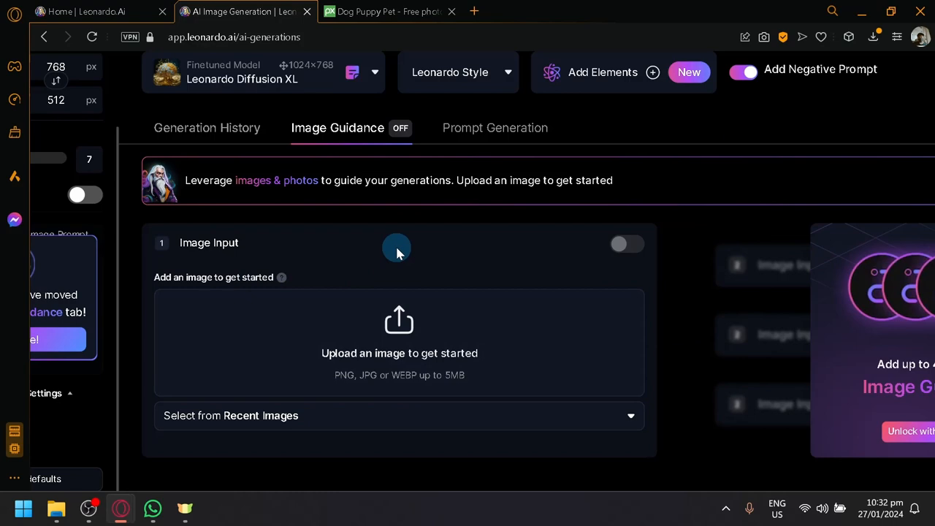
click(236, 235)
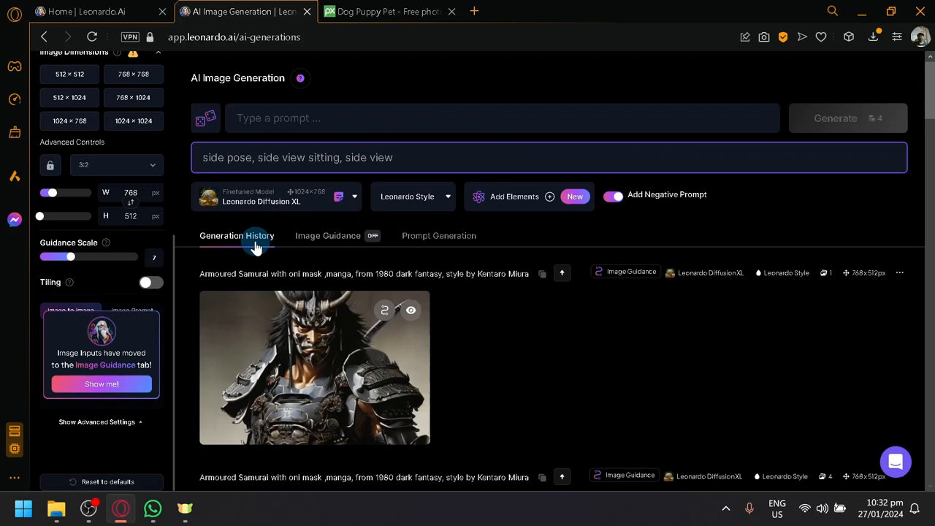
Clear the old negative prompt text and bring up the model gallery
triple_click(298, 158)
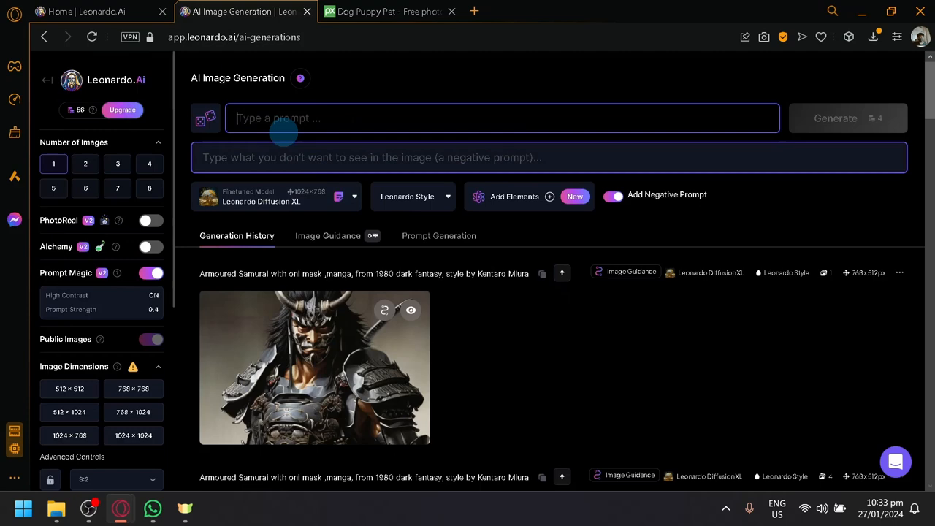
click(260, 195)
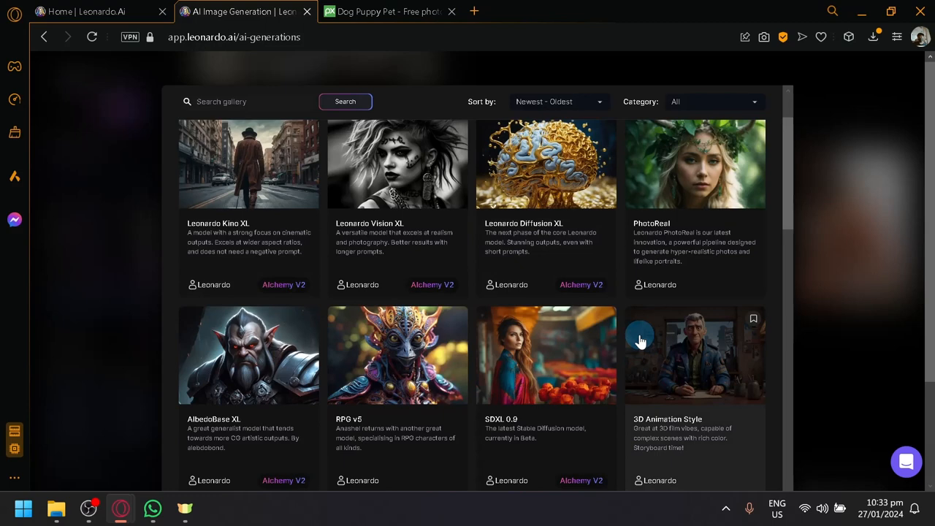
Scroll the settings to reach style None, negative prompt off and 512×512 dimensions
scroll(down, 3)
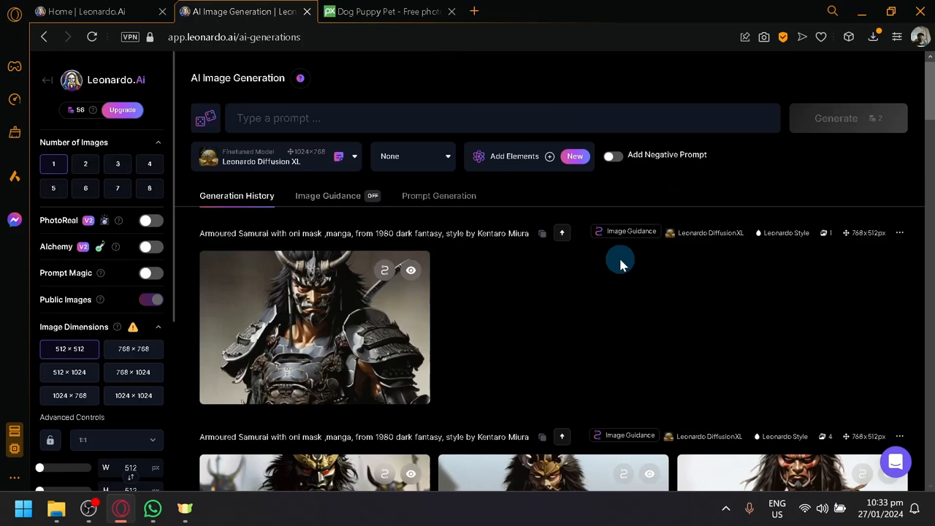
Pick Absolute Reality v1.6 and generate four images of 'A dog chasing a cat with wings'
click(276, 156)
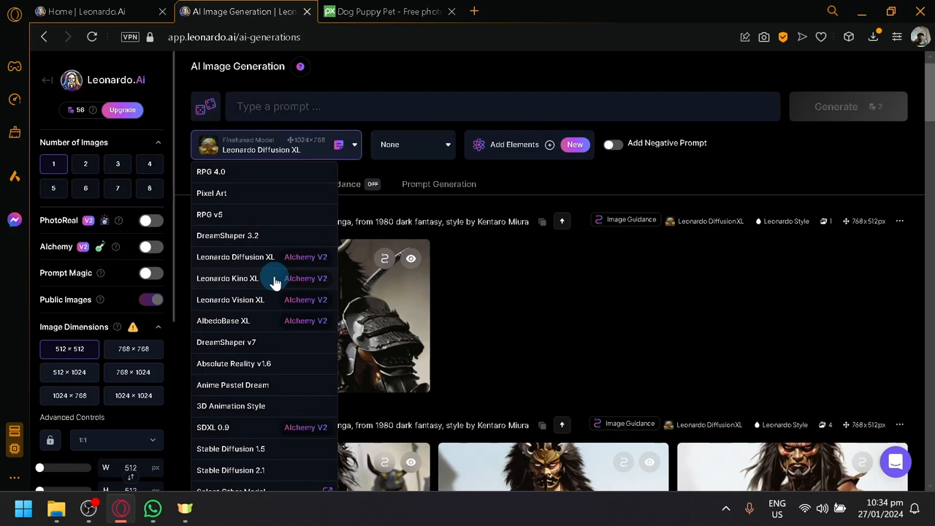
click(234, 363)
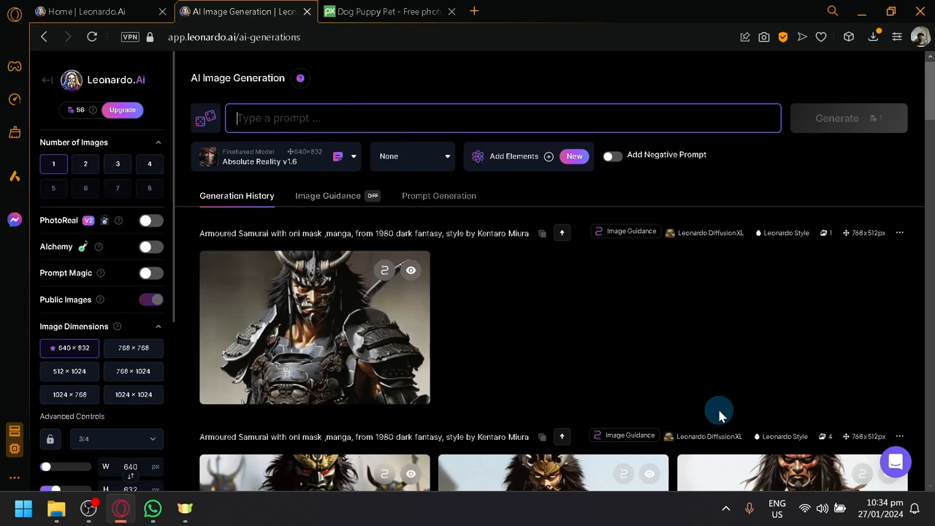
text(A dog chasing a cat with wings)
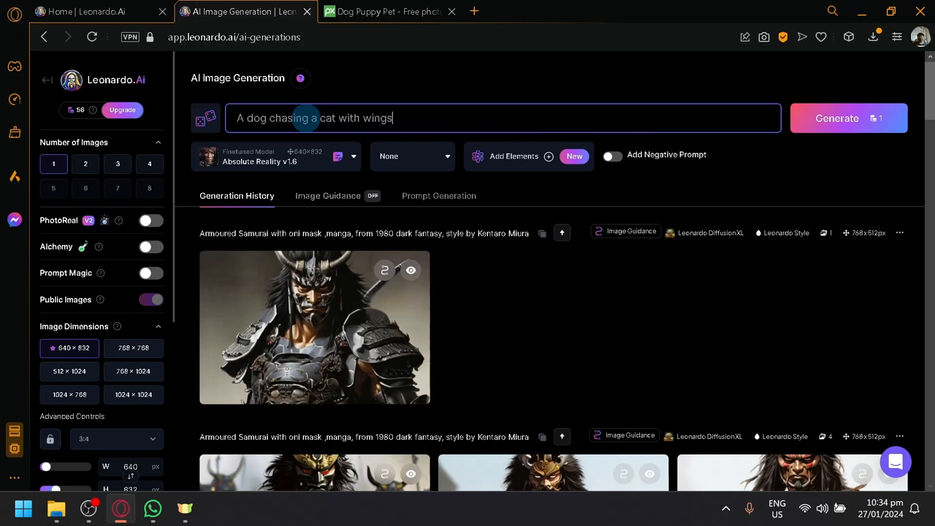
click(835, 117)
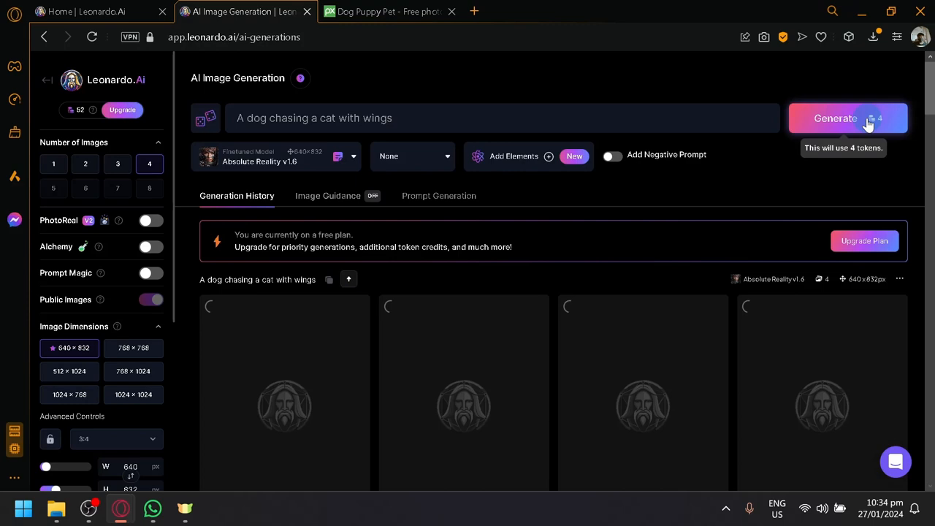
Write the new prompt 'A sheep with golden wool running through the mountain'
click(836, 117)
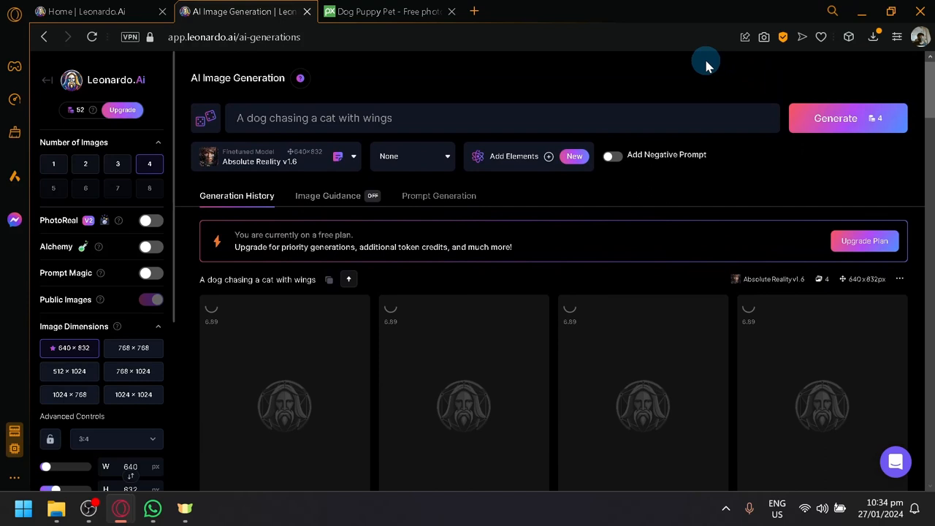
click(847, 117)
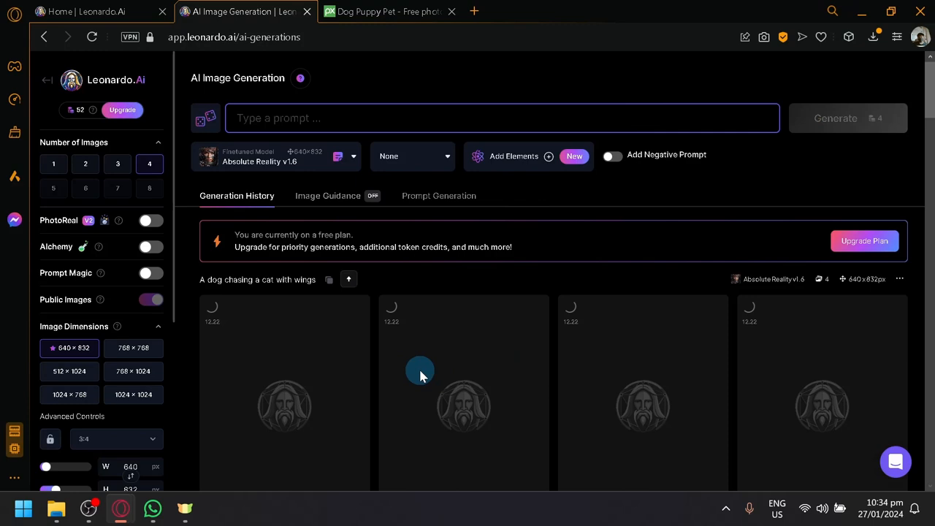
text(A sheep with golden wool)
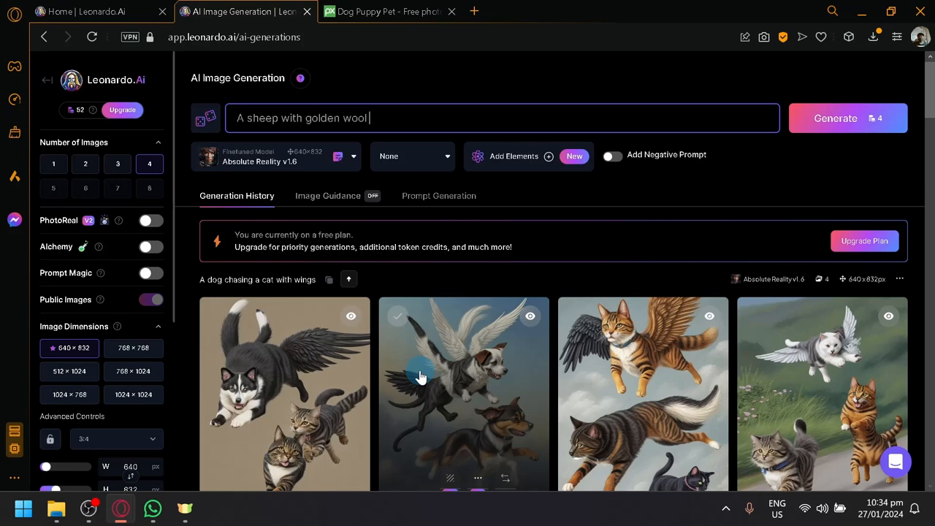
text(running through the mountain)
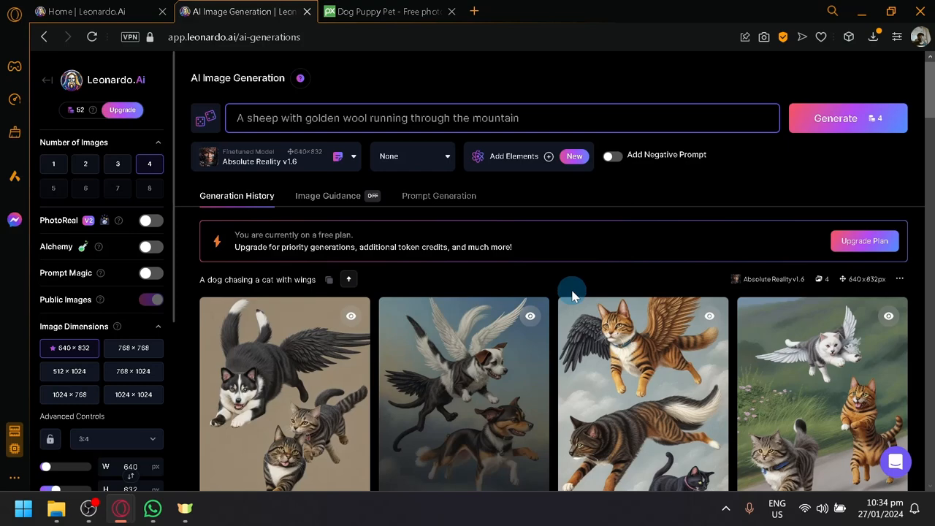
Scroll through the four golden-wool sheep mountain results
scroll(down, 3)
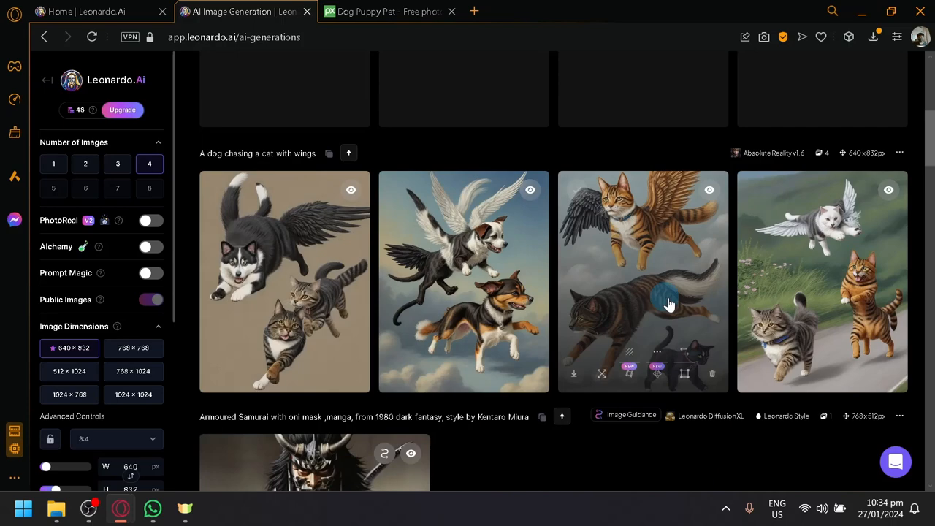
mouse_move(482, 409)
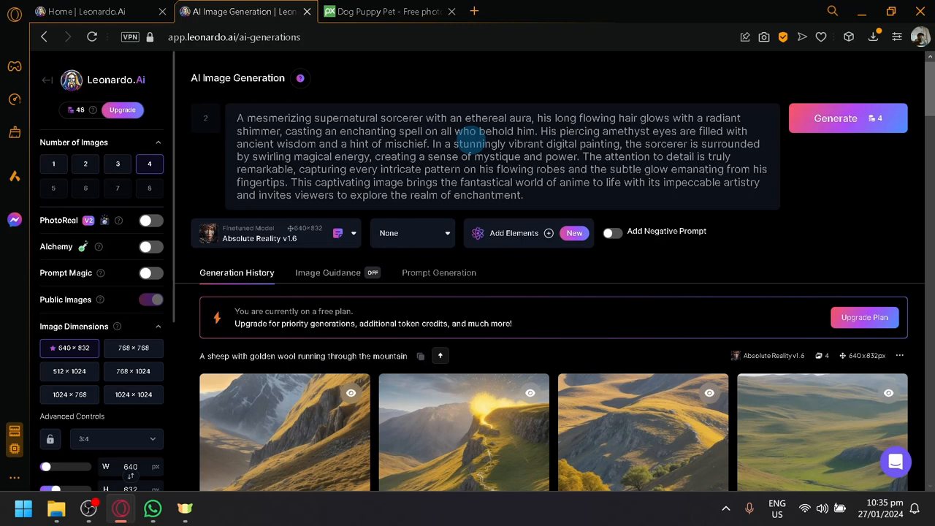
click(835, 117)
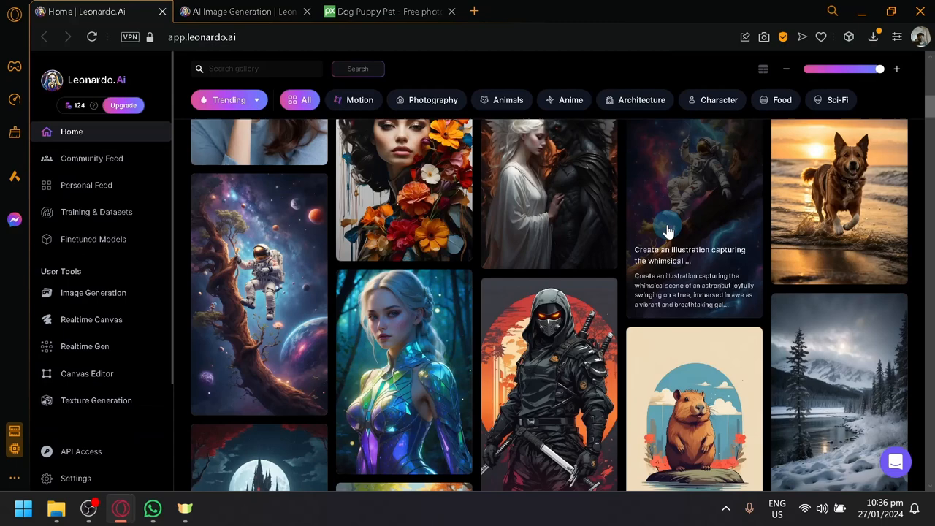
Read a ninja gallery image's prompt, then go back to the AI Image Generation page
click(549, 380)
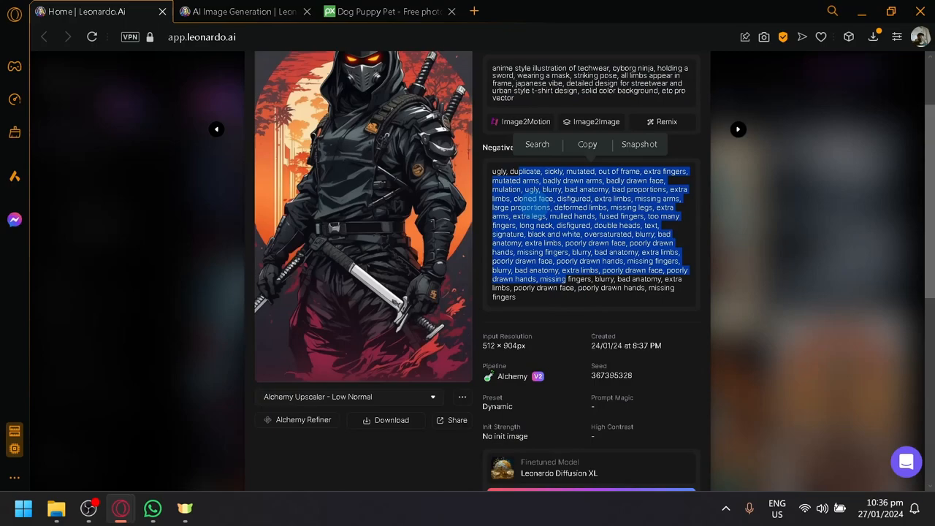
click(242, 11)
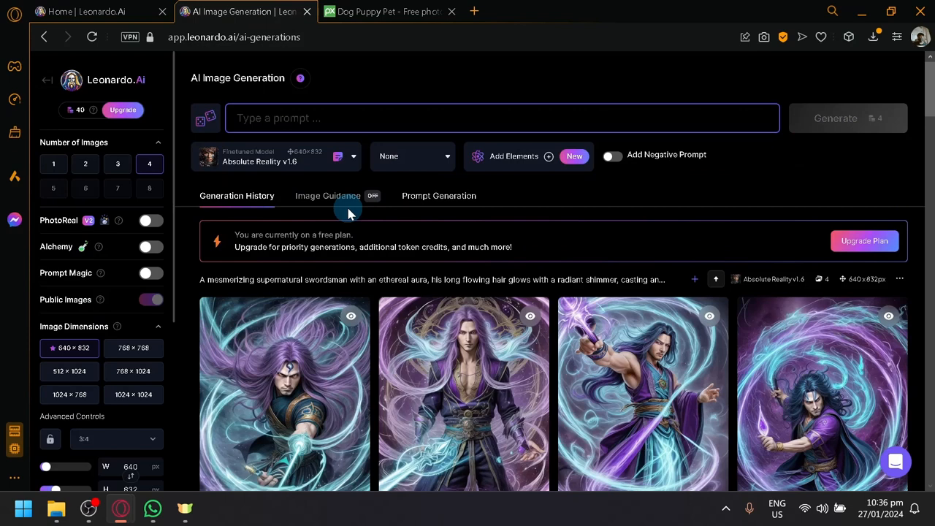
Load the downloaded Pixabay spotted puppy photo as Image to Image guidance at strength 0.30
click(874, 37)
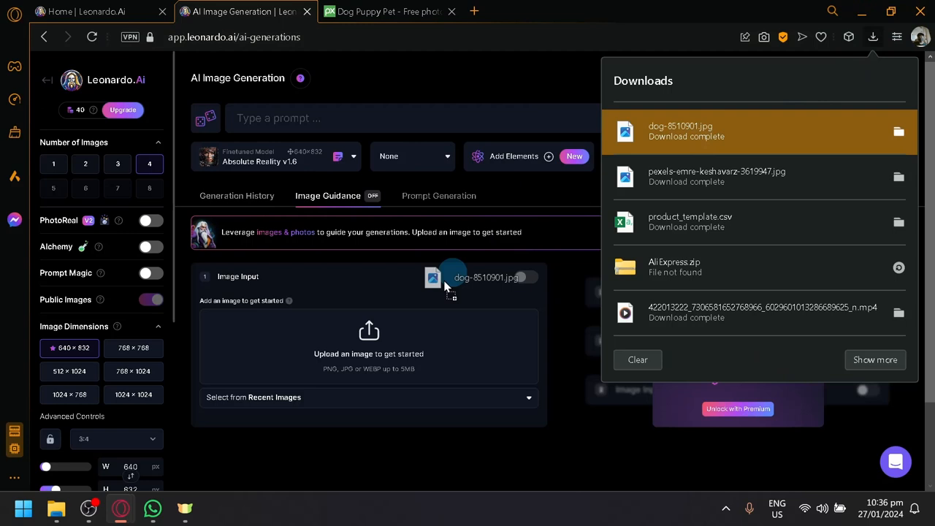
click(387, 12)
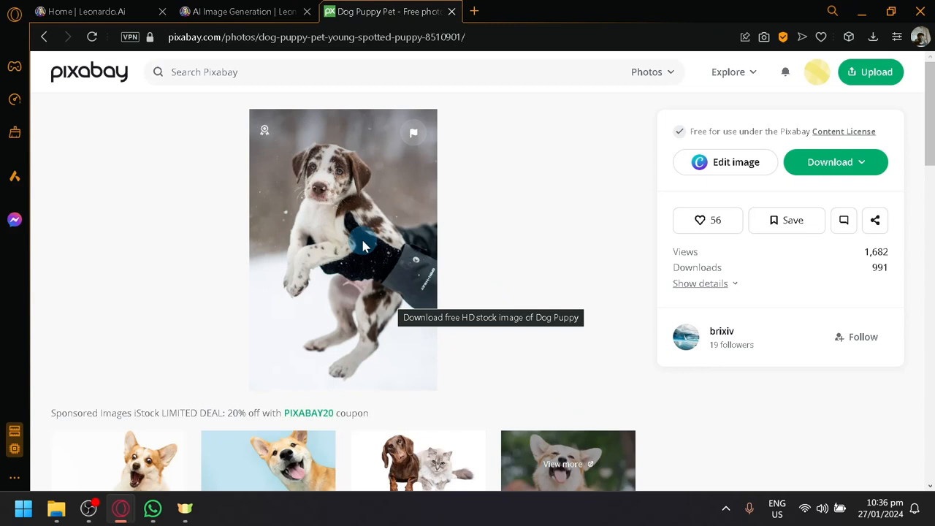
click(240, 12)
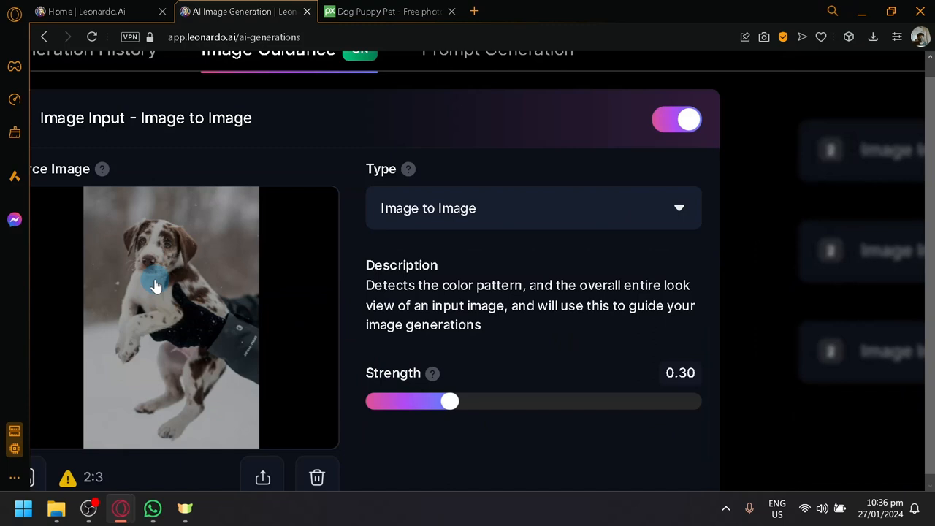
mouse_move(285, 315)
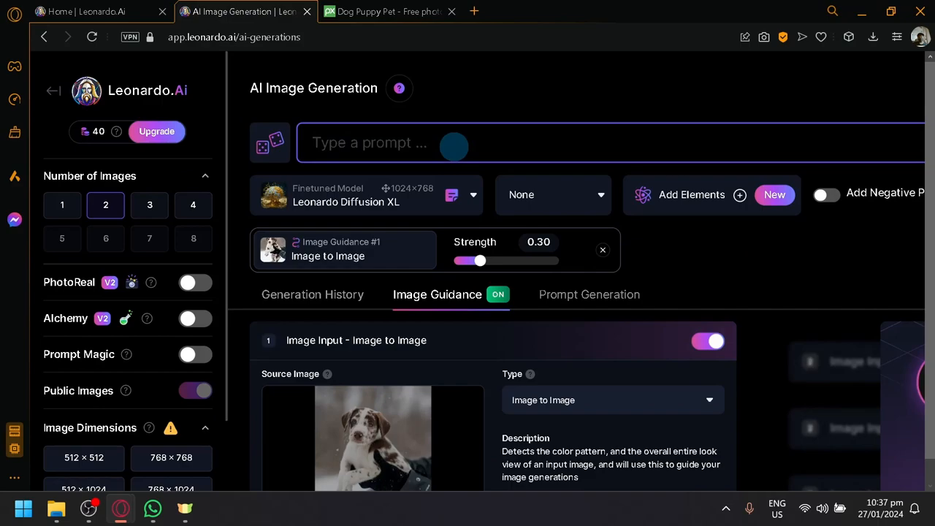
Borrow a seasonal double-exposure prompt from a Home feed image and generate at strength 0.56
click(88, 12)
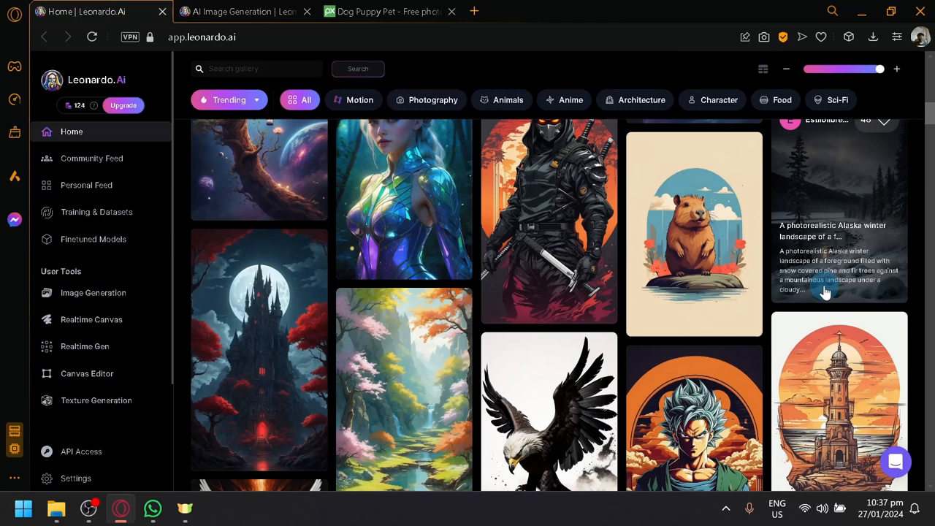
click(403, 387)
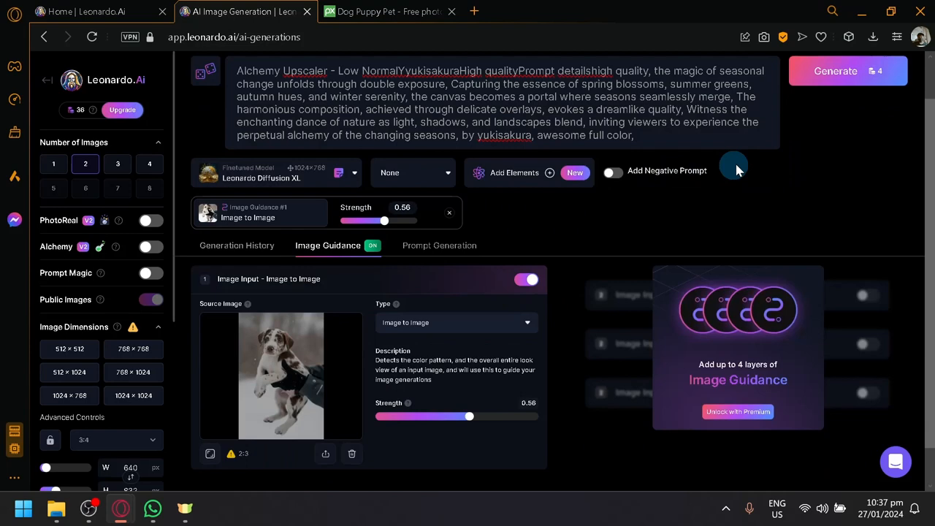
click(847, 70)
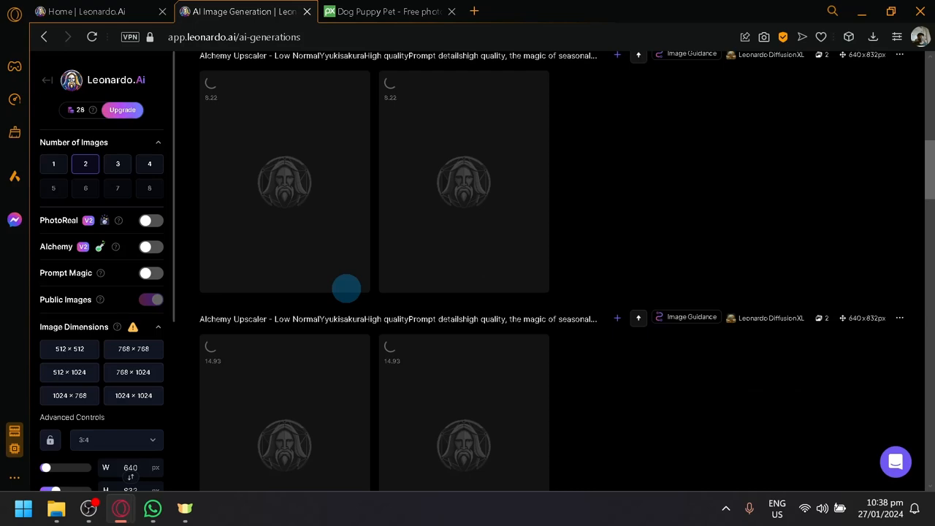
Lower Image Guidance Strength to 0.40 after reviewing the puppy results, then return to the Home gallery
click(88, 11)
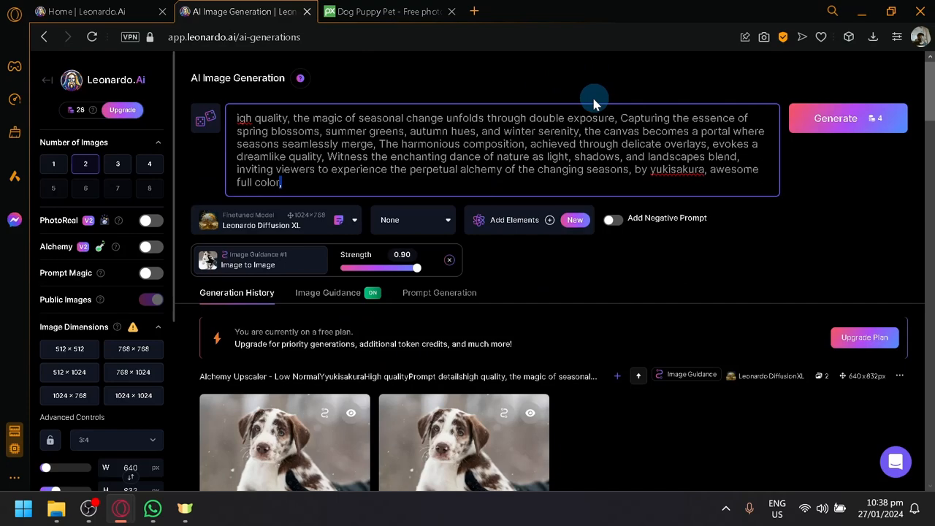
scroll(down, 3)
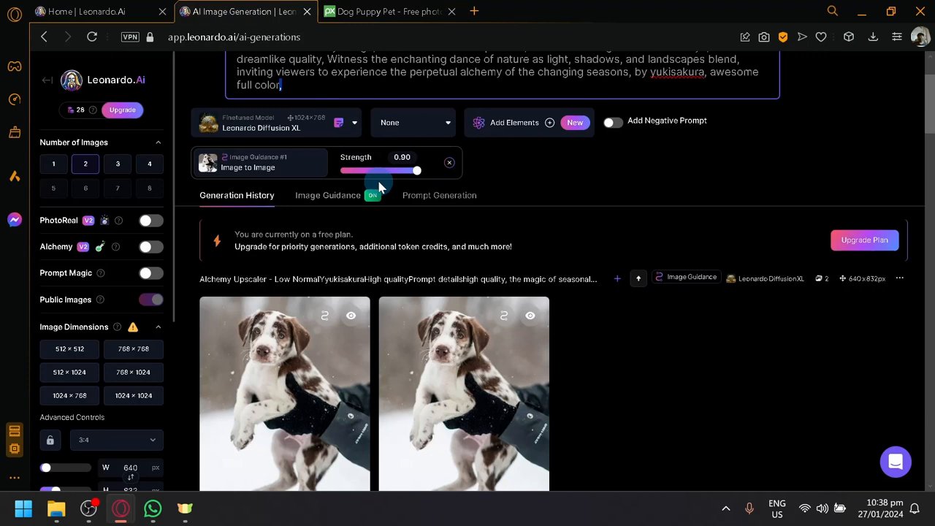
drag(416, 169, 368, 169)
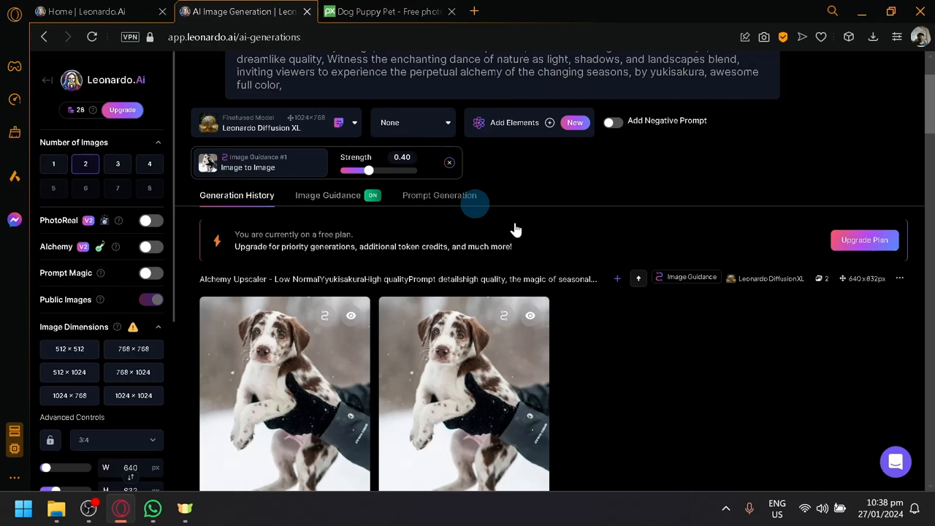
click(847, 117)
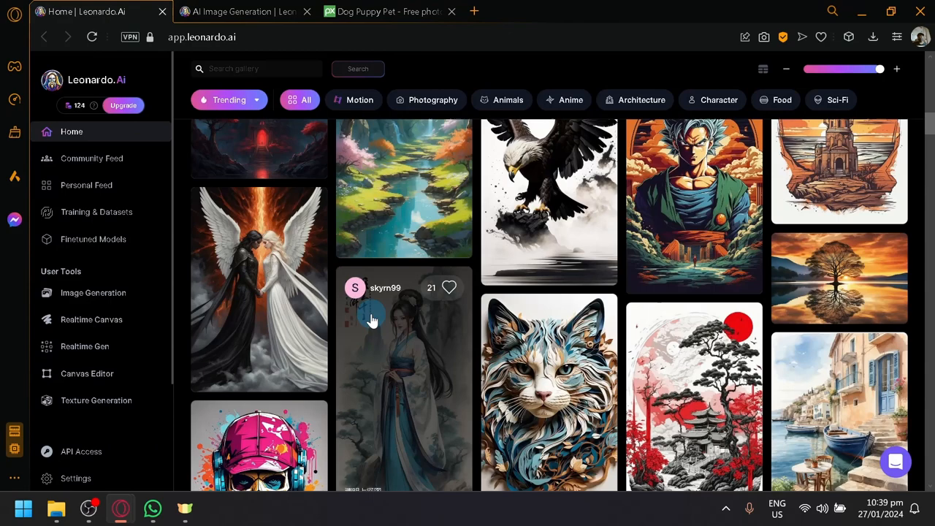
Review the Dragon Ball t-shirt prompt results and close the image details view
scroll(down, 3)
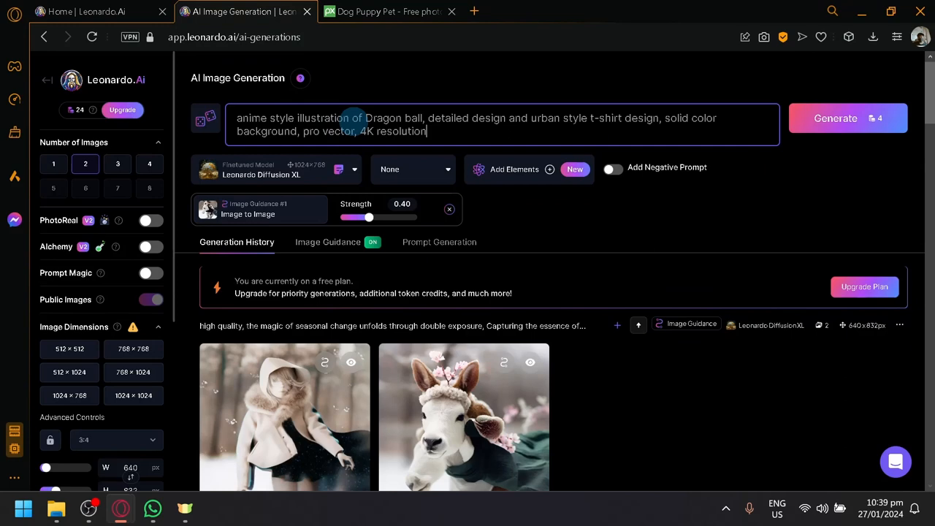
scroll(down, 3)
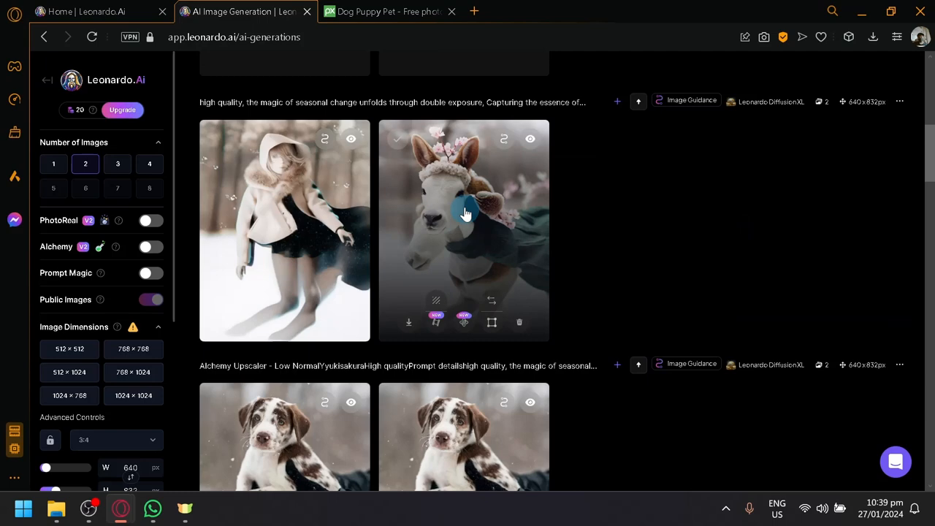
scroll(down, 3)
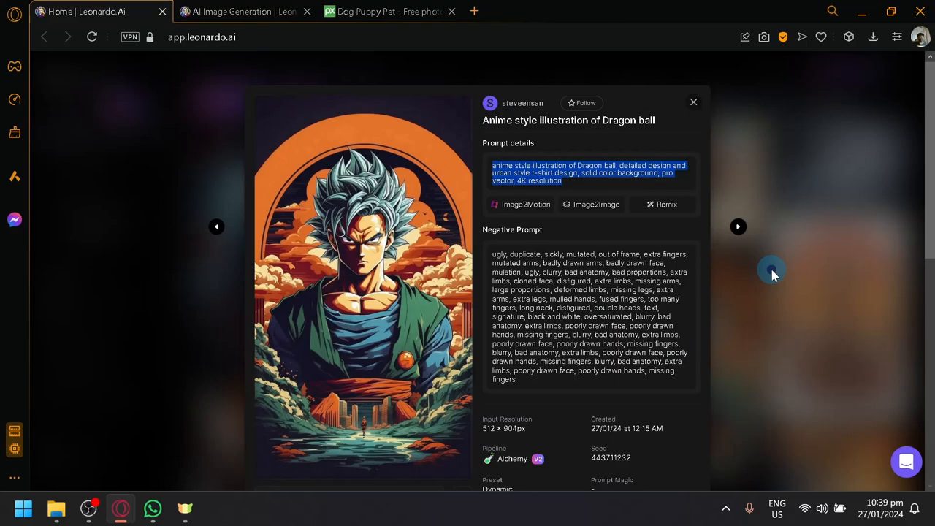
click(738, 227)
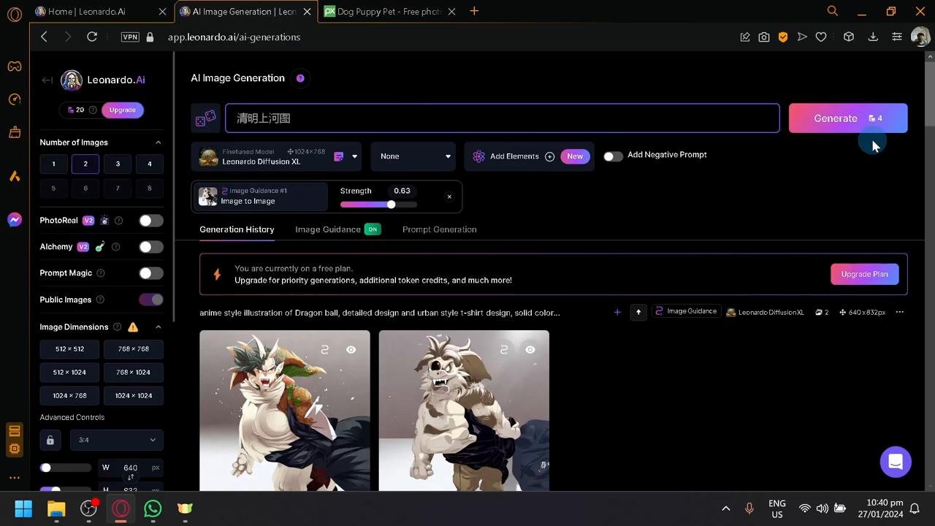
Generate from the Chinese prompt, then reach the Image Guidance strength control for the 0.11 rerun
click(836, 117)
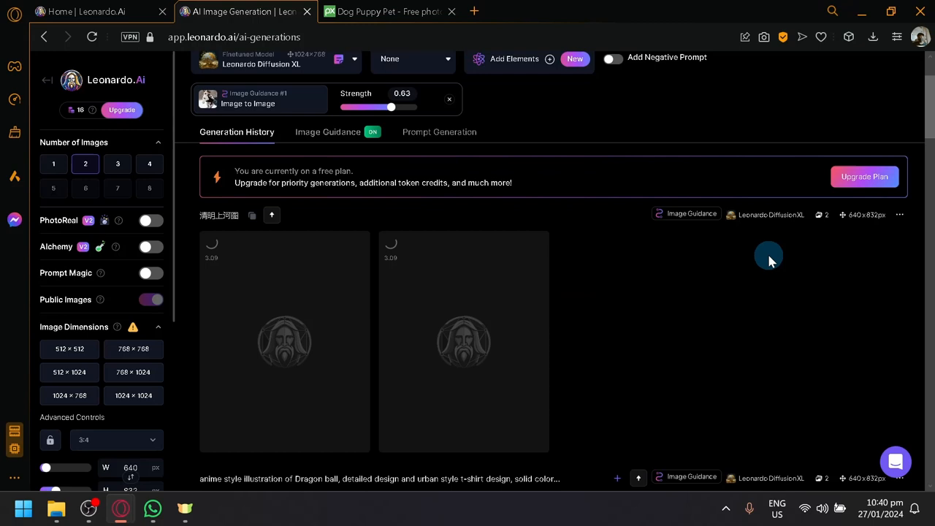
click(328, 132)
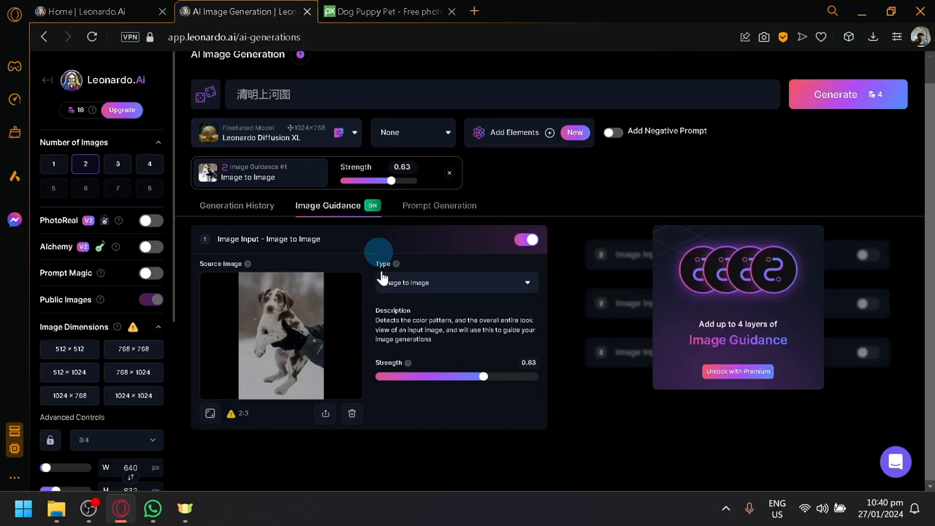
scroll(down, 3)
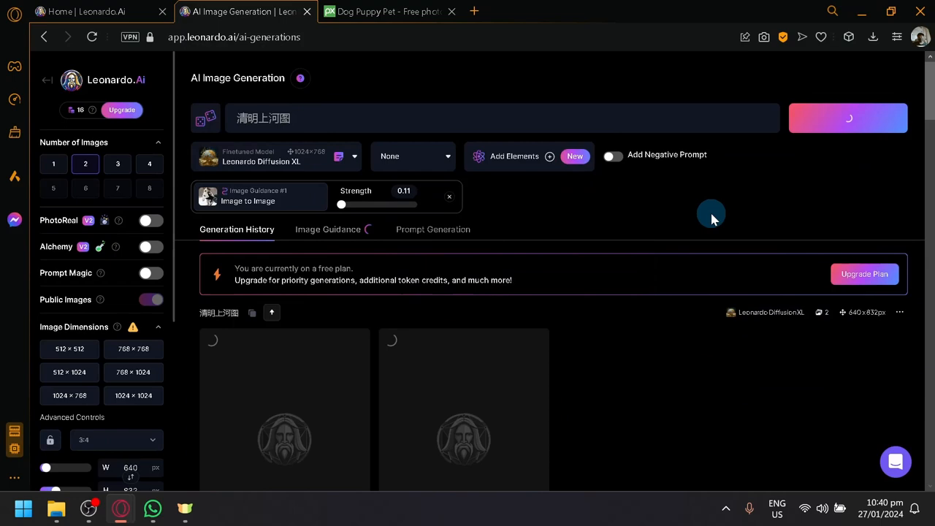
Show the Personal Feed with the ink-style figure generations, then view the browser's Downloads list
scroll(down, 3)
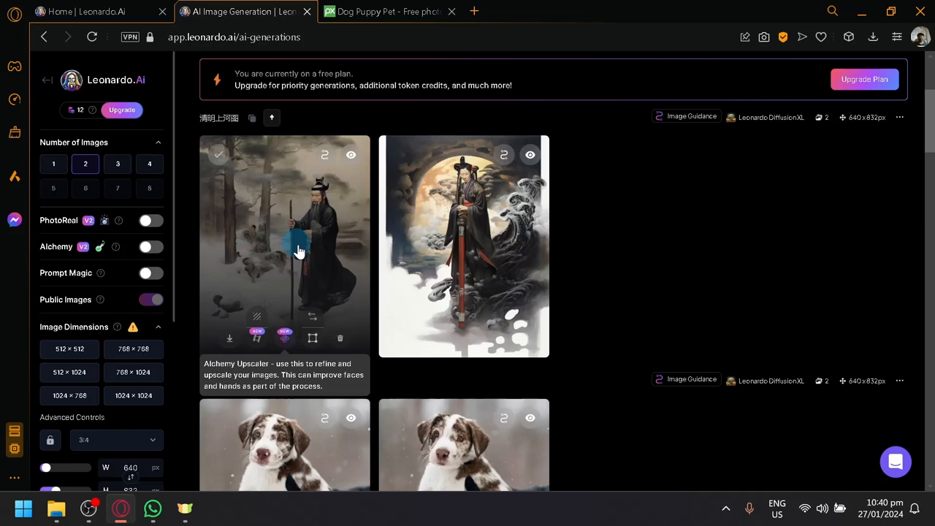
click(285, 246)
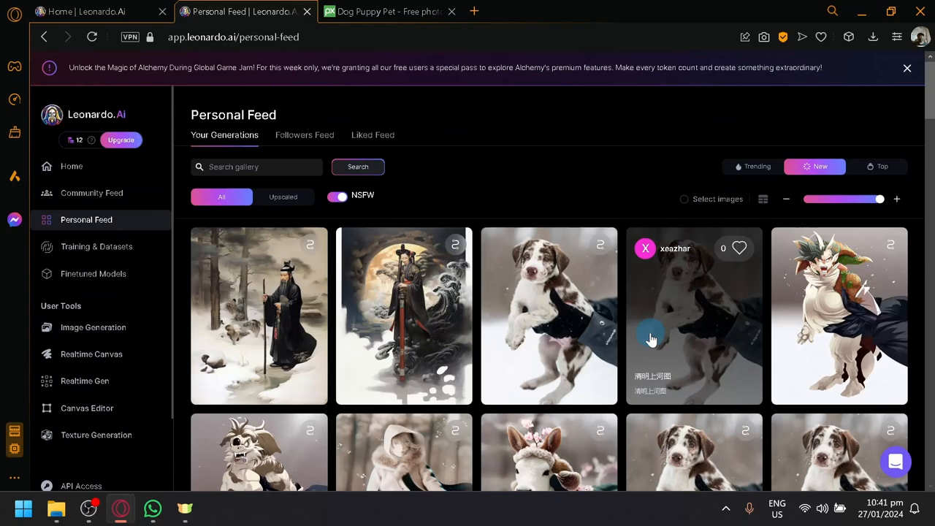
click(871, 36)
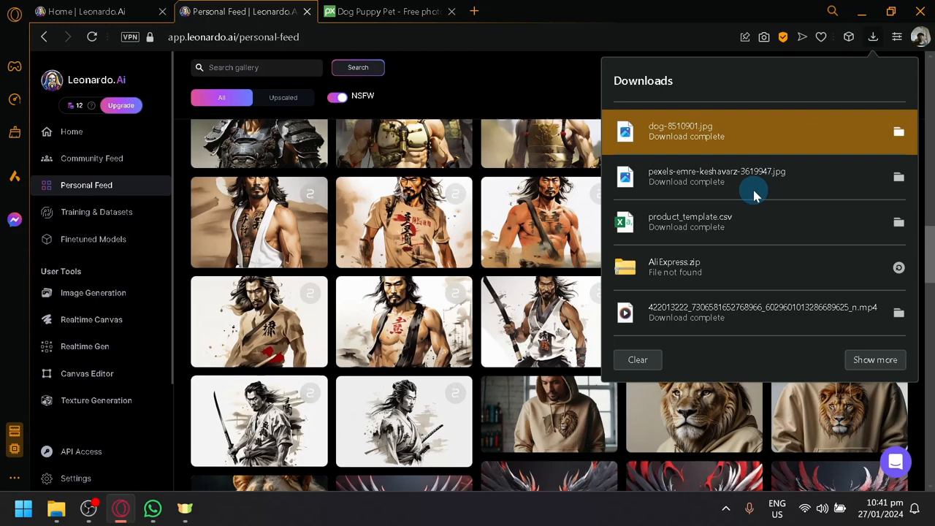